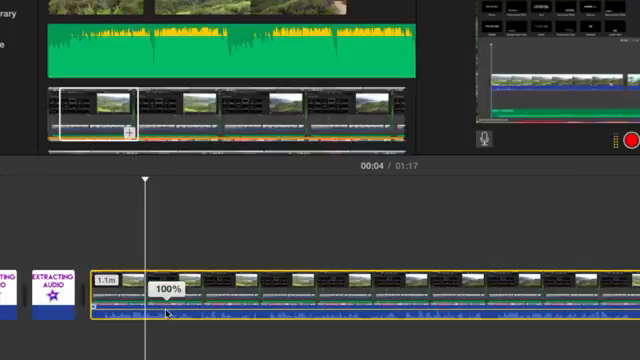
Drag the clip's timeline volume line to raise its audio from 100% to 141%
left_click_drag(175, 312, 165, 312)
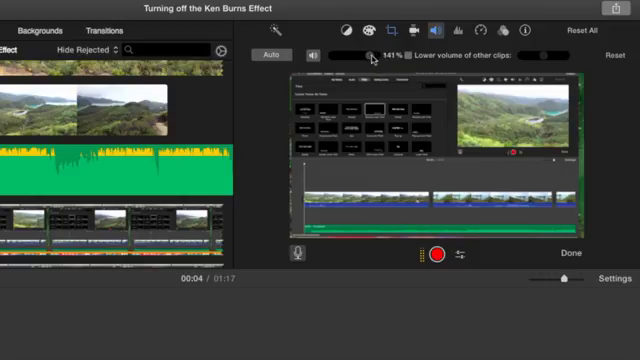
Drag the volume slider to lower the clip's audio from 141% through 60% to 18%
left_click_drag(360, 54, 343, 54)
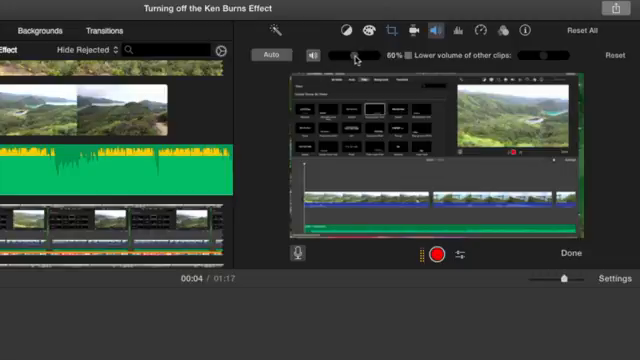
left_click_drag(350, 54, 342, 54)
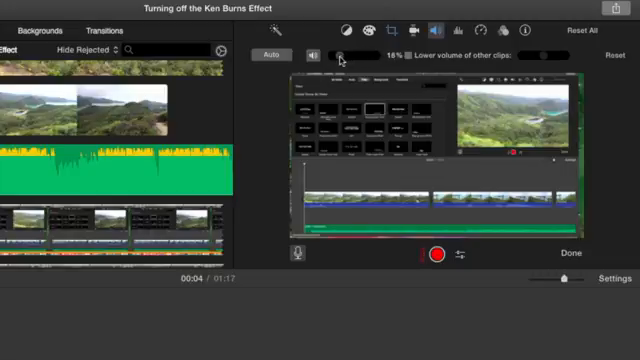